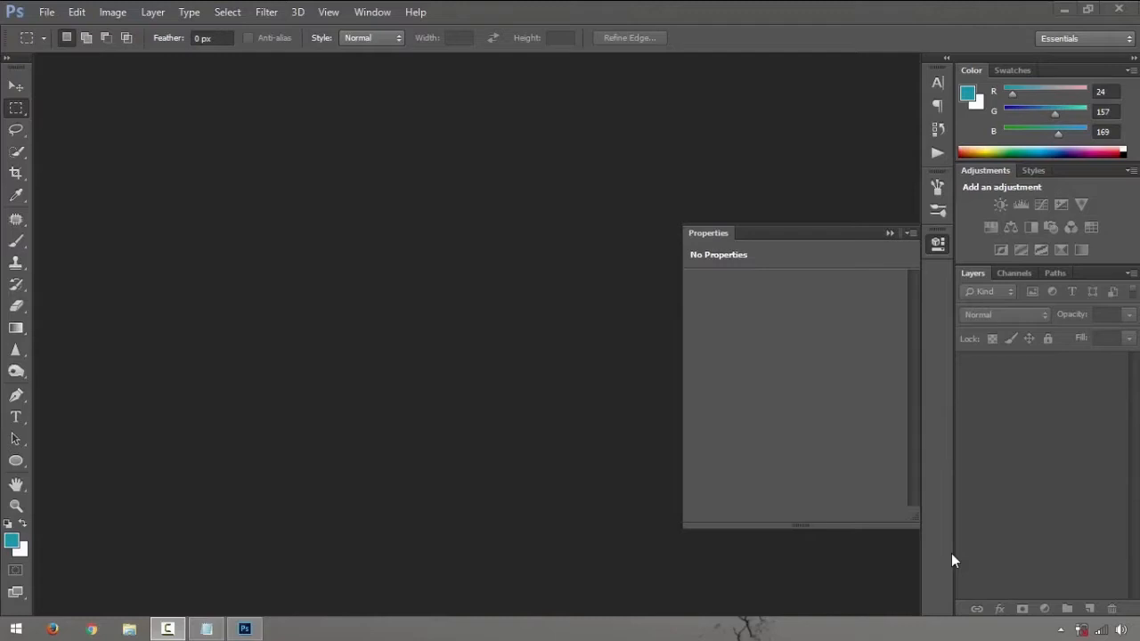
Create a new white document with width and height both 3500 pixels.
click(1087, 9)
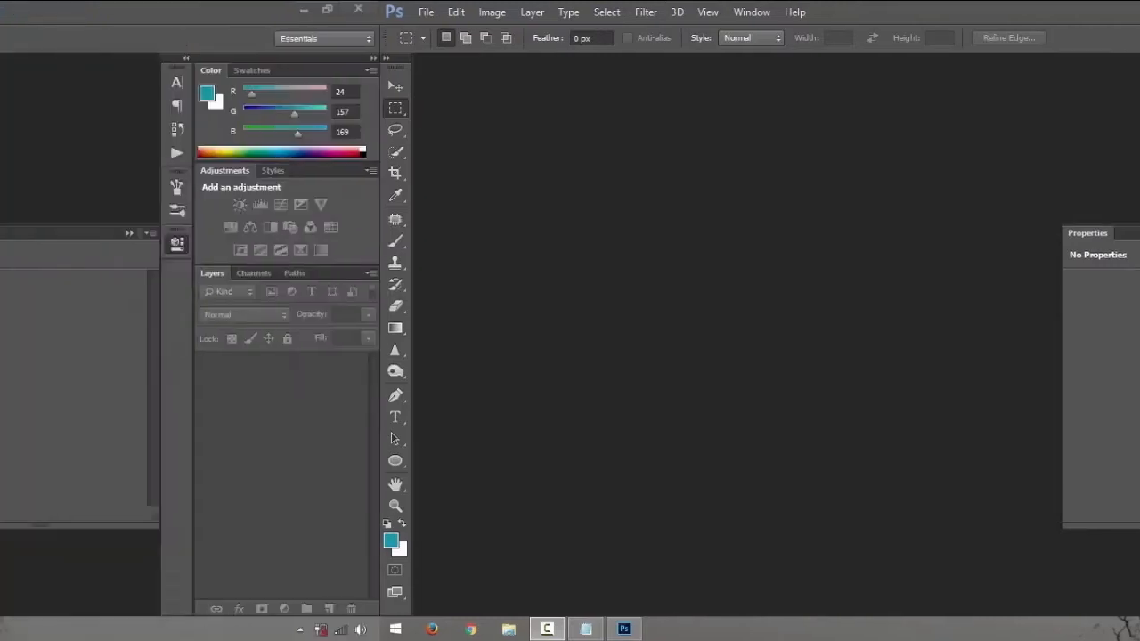
click(327, 9)
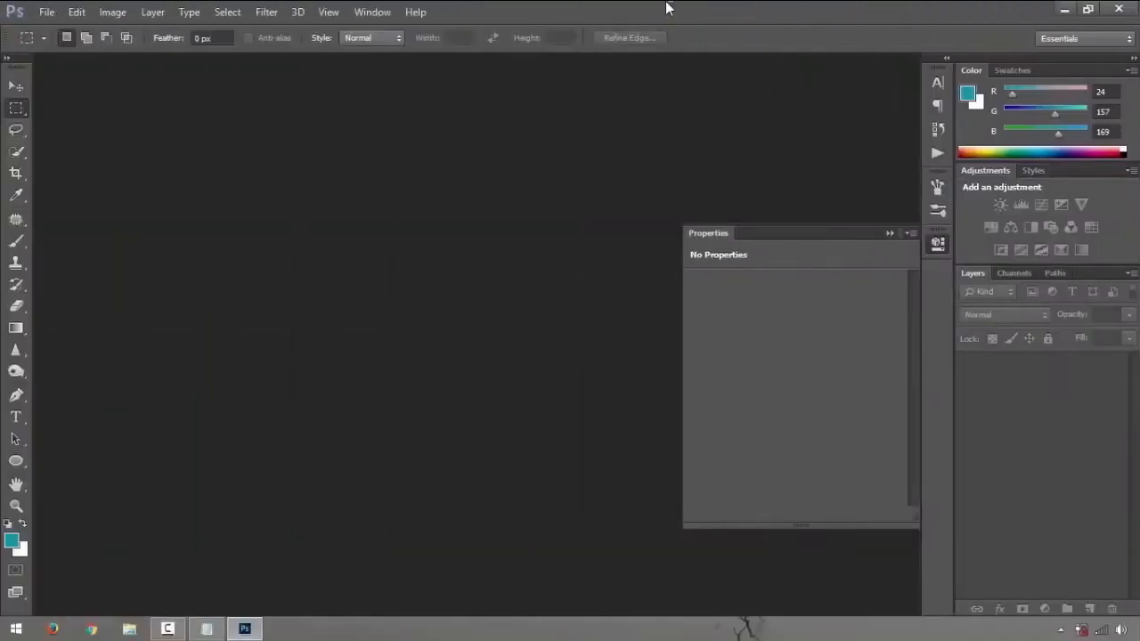
click(47, 12)
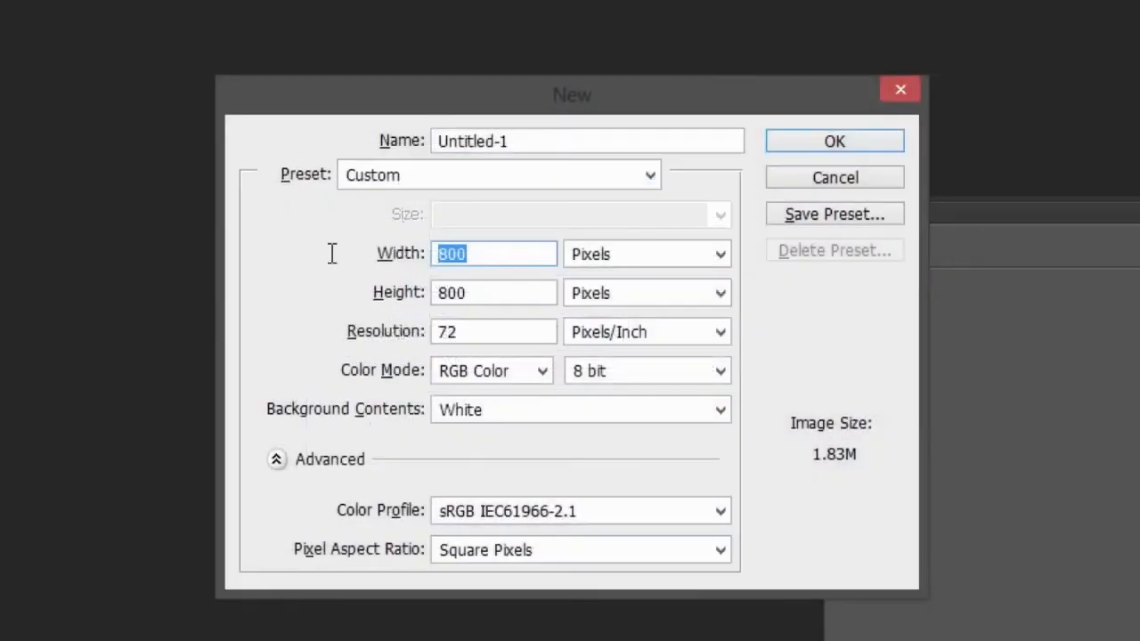
text(3500)
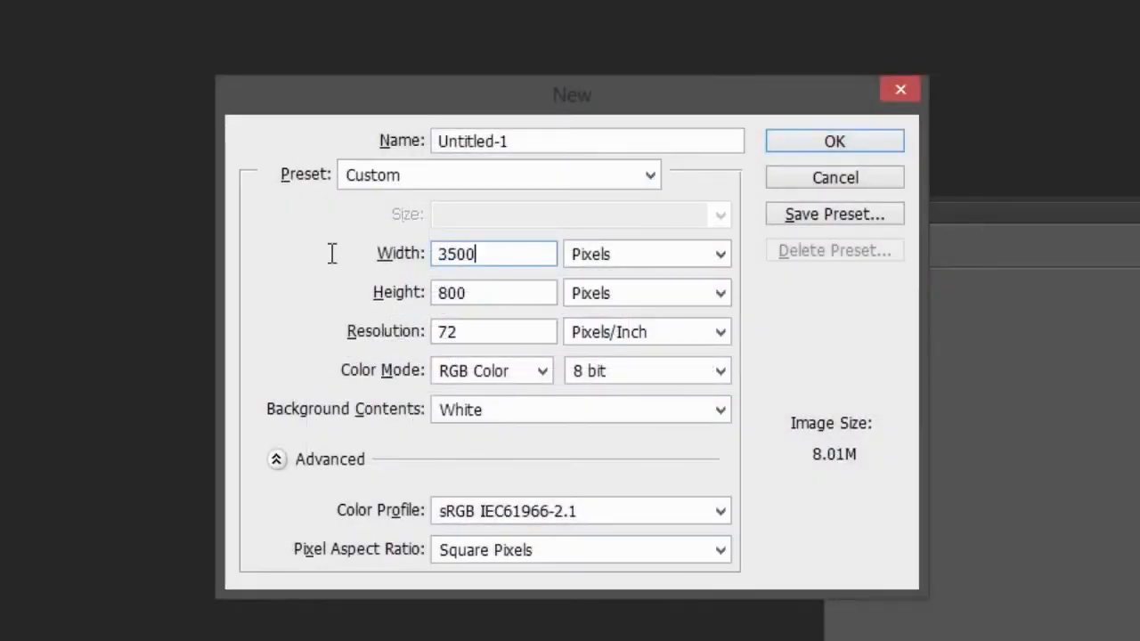
text(350)
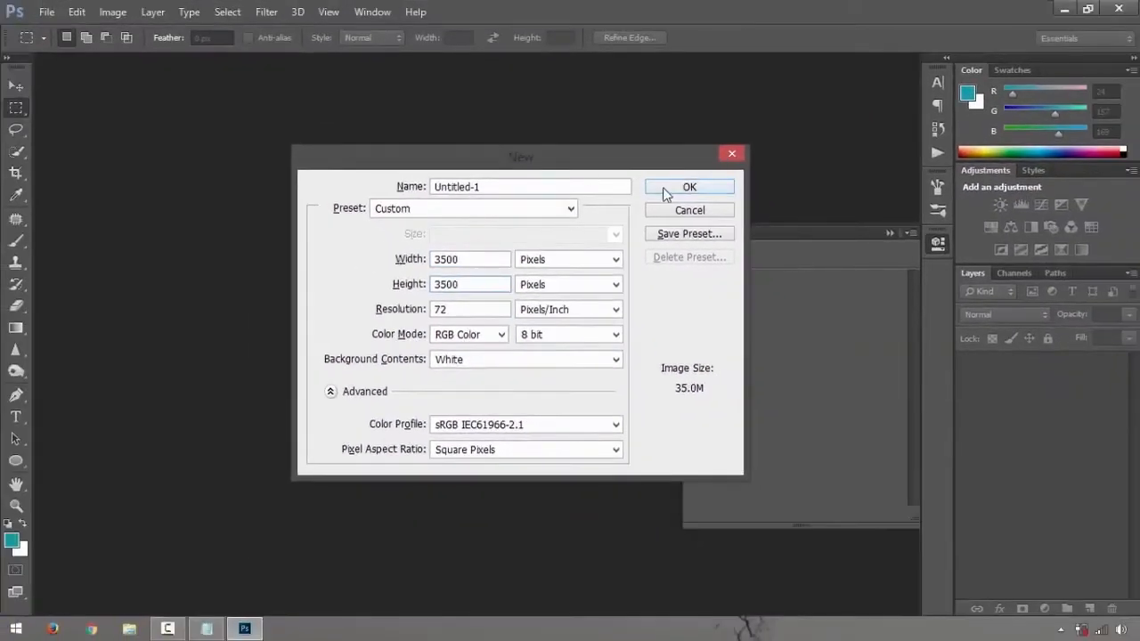
click(689, 186)
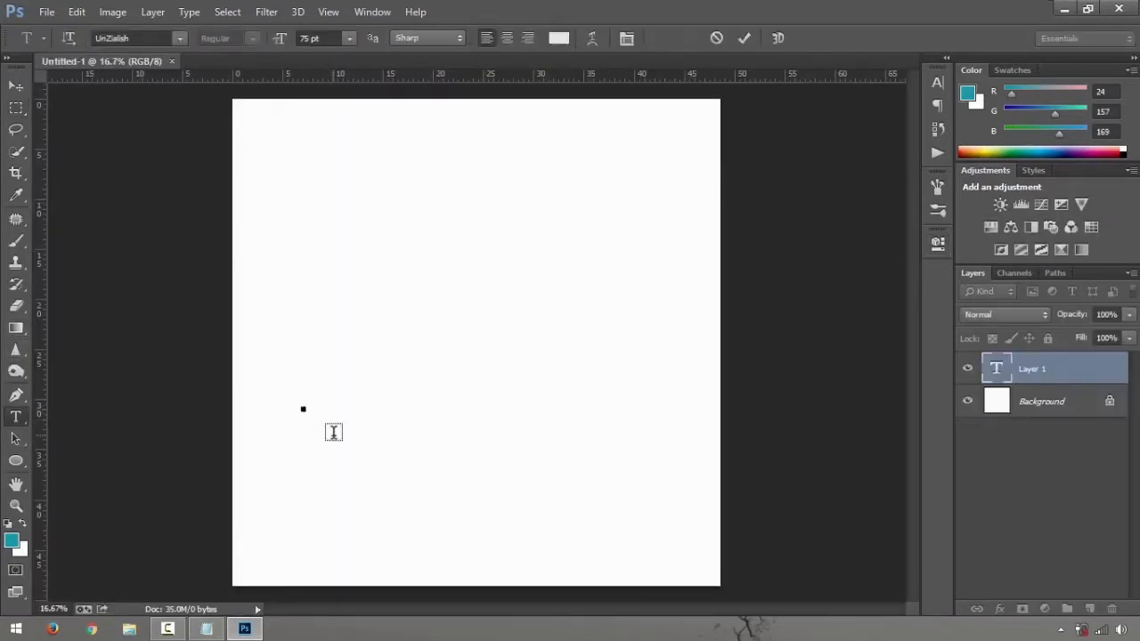
mouse_move(220, 489)
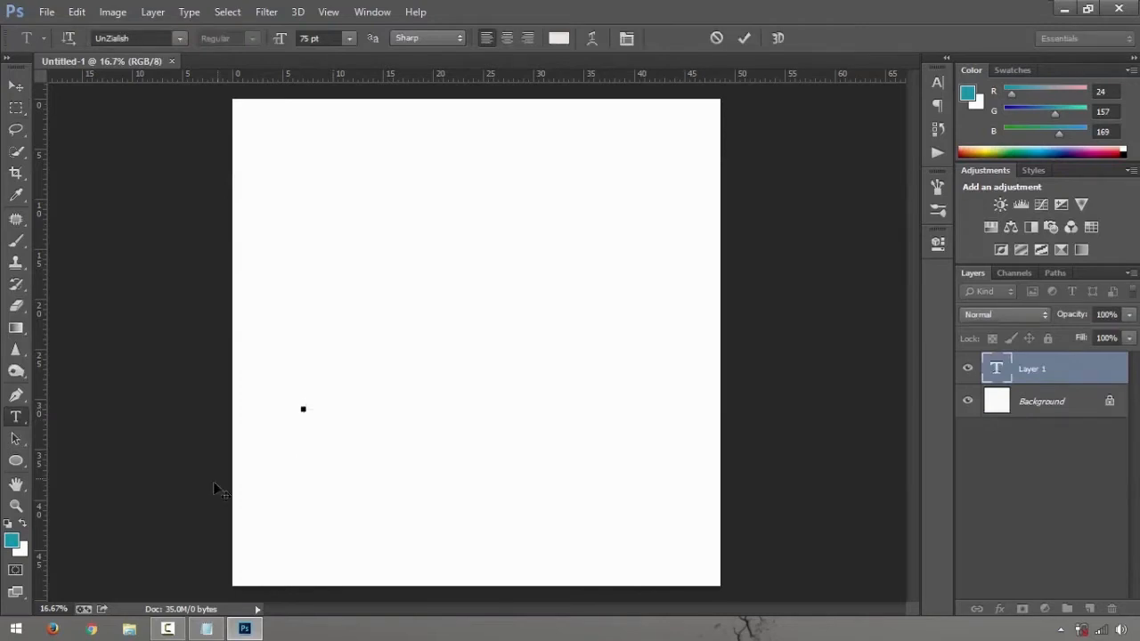
Set the text colour to black and type WATERMARK on the canvas.
click(12, 539)
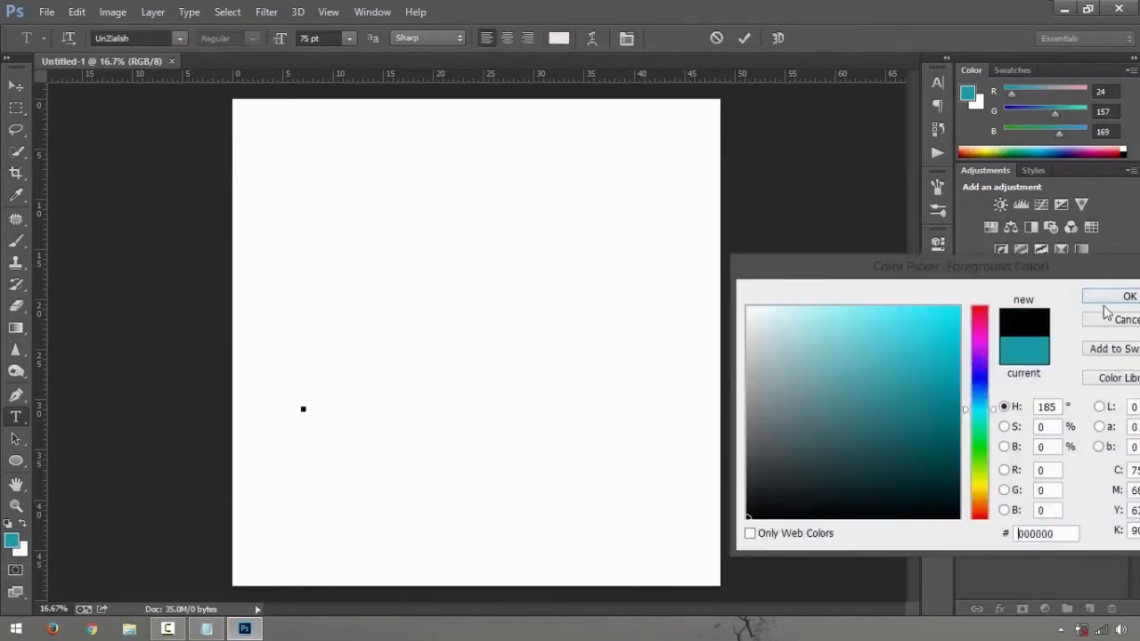
click(1130, 296)
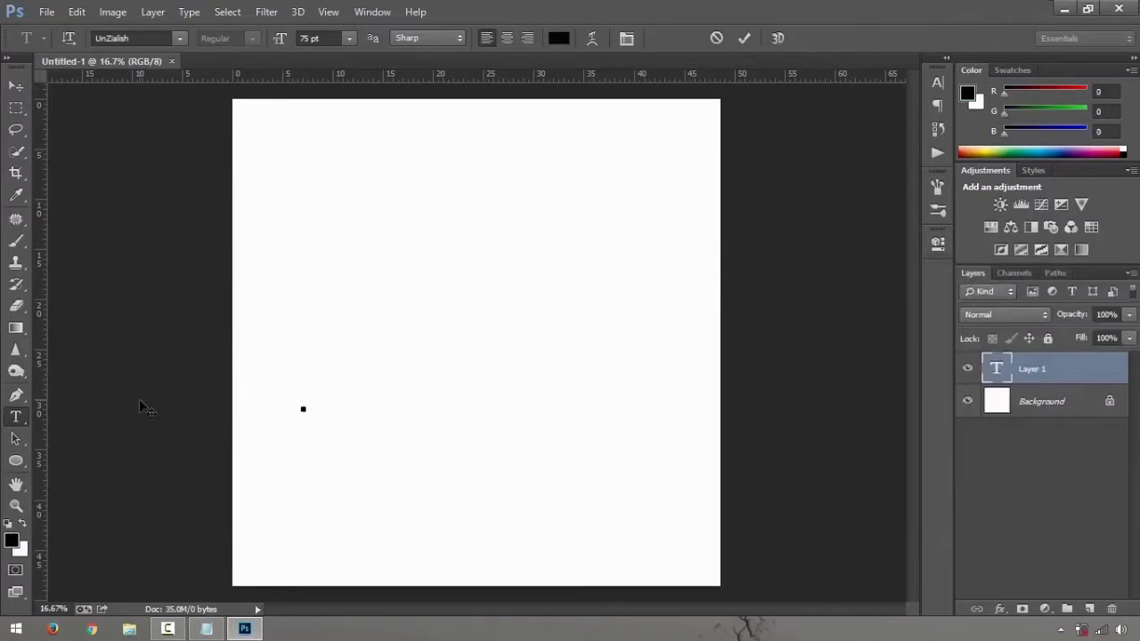
text(WATER MARK)
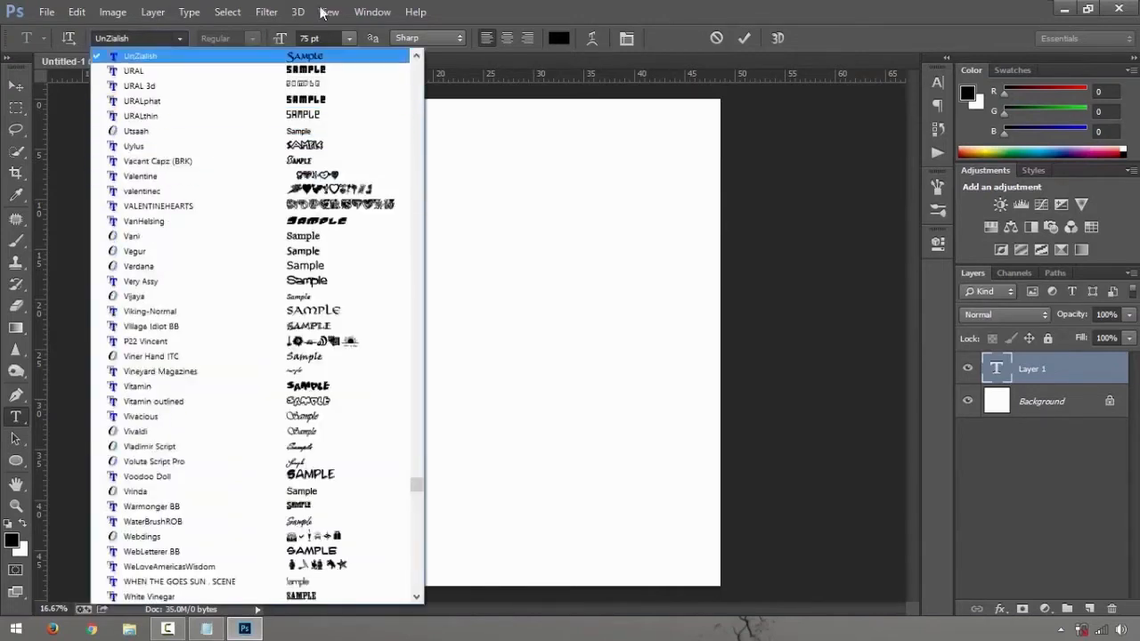
Style the text as Century Gothic Bold at 436 pt and move it lower.
click(139, 55)
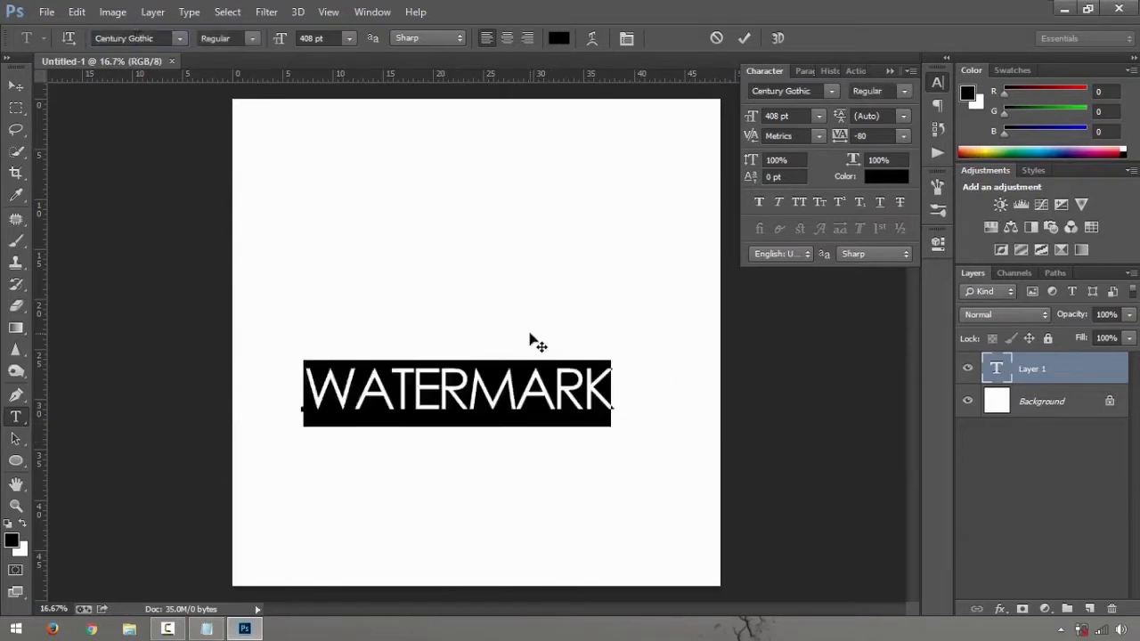
triple_click(784, 116)
text(436)
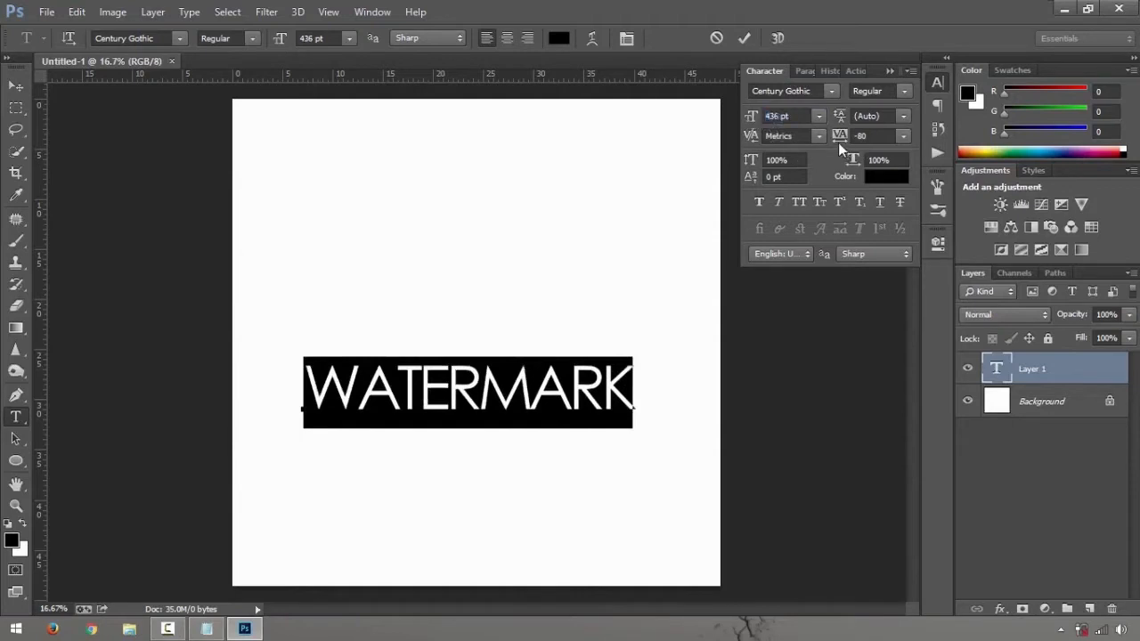
triple_click(775, 160)
text(80)
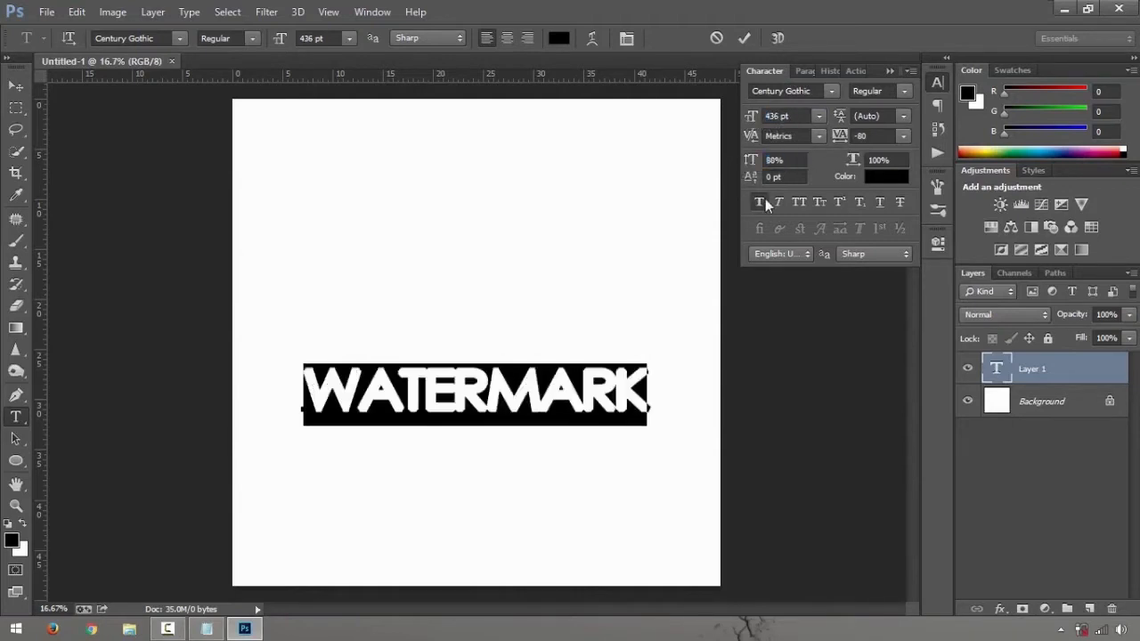
click(227, 38)
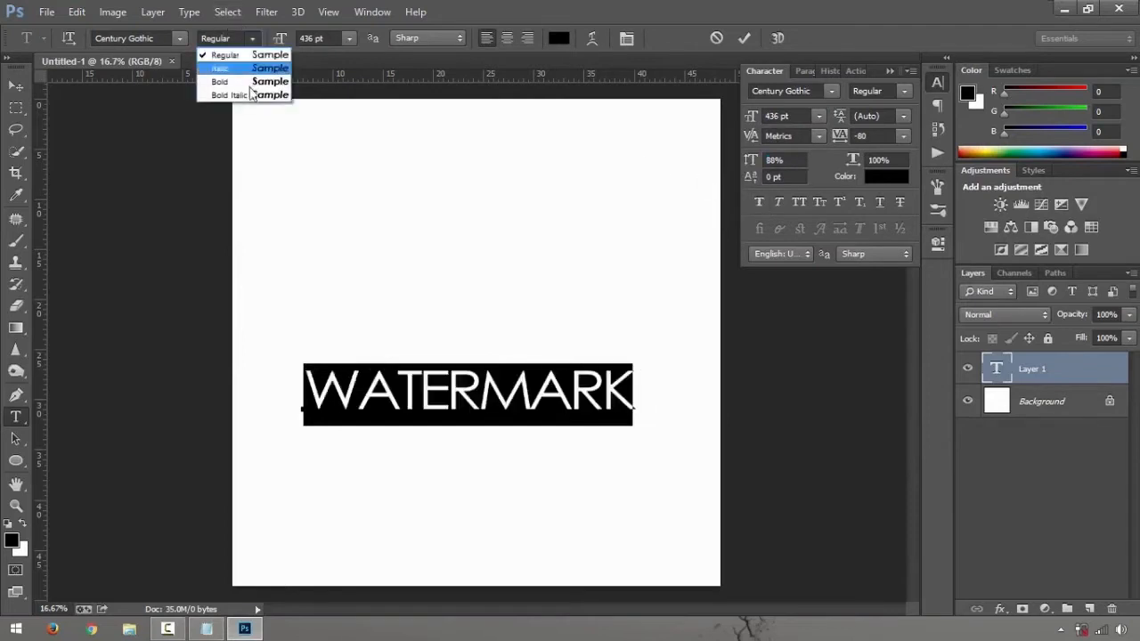
click(219, 82)
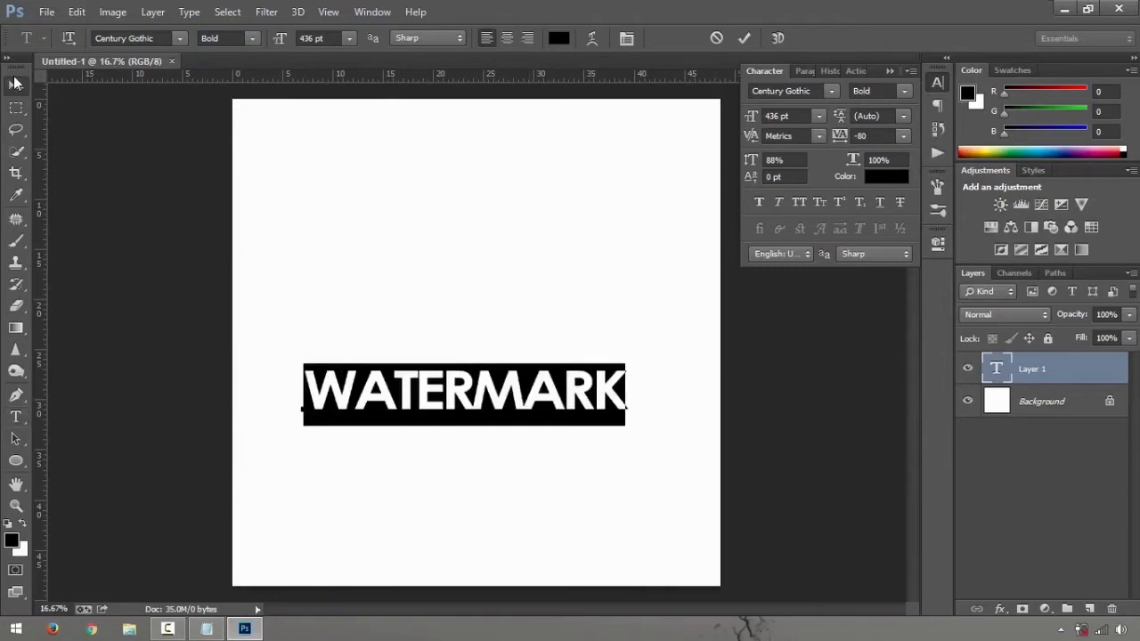
drag(463, 394, 475, 530)
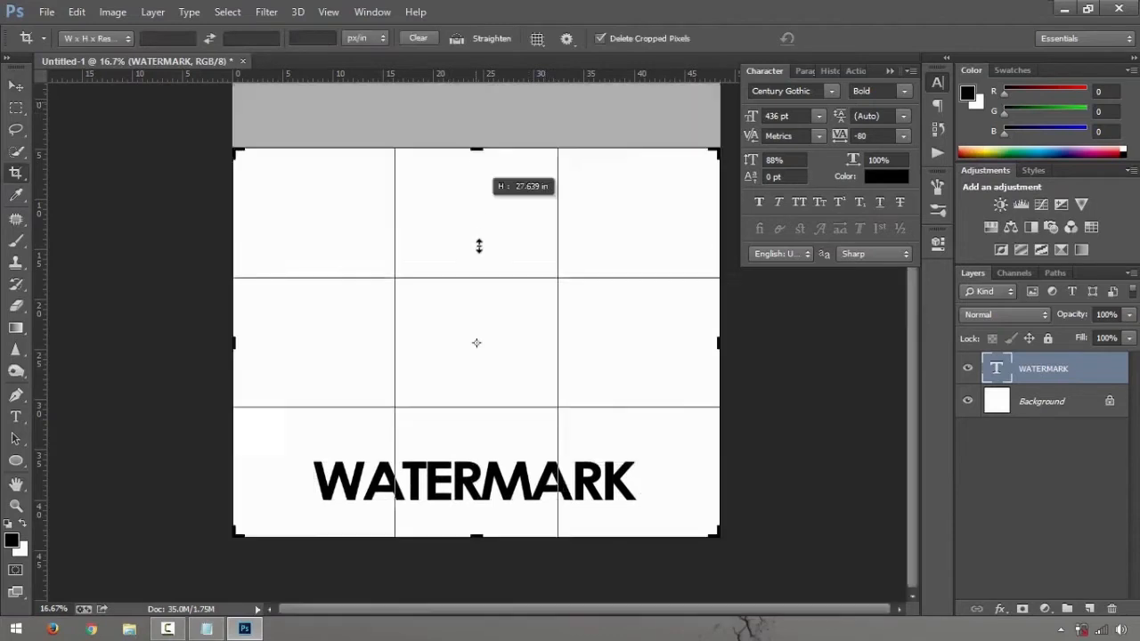
Crop the canvas edges in tight around the WATERMARK text and commit.
drag(477, 150, 477, 285)
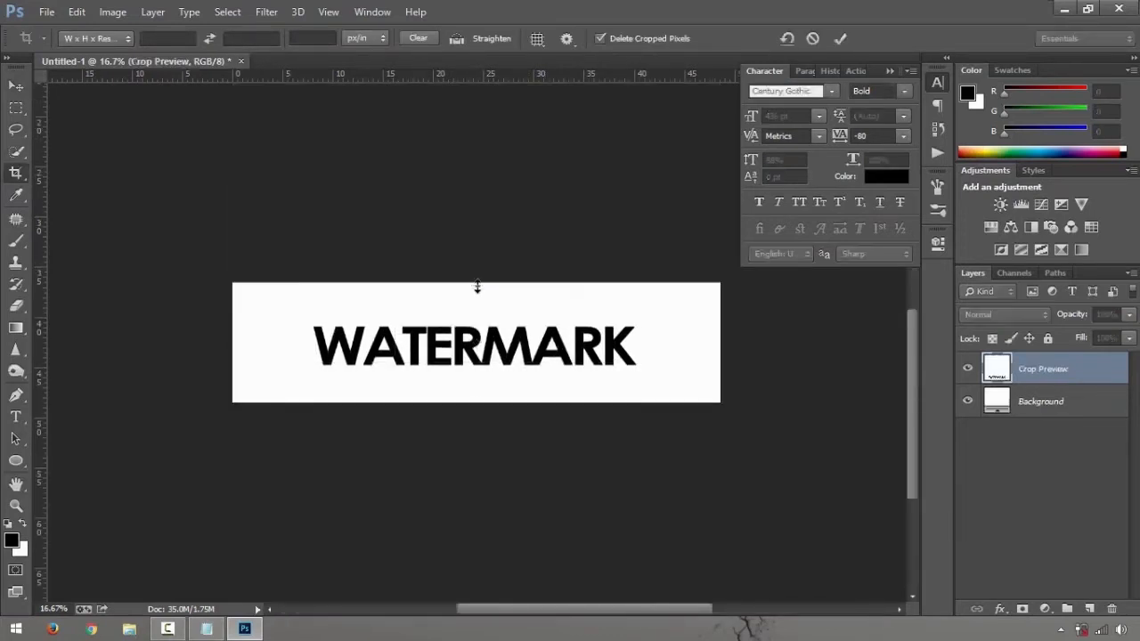
click(839, 38)
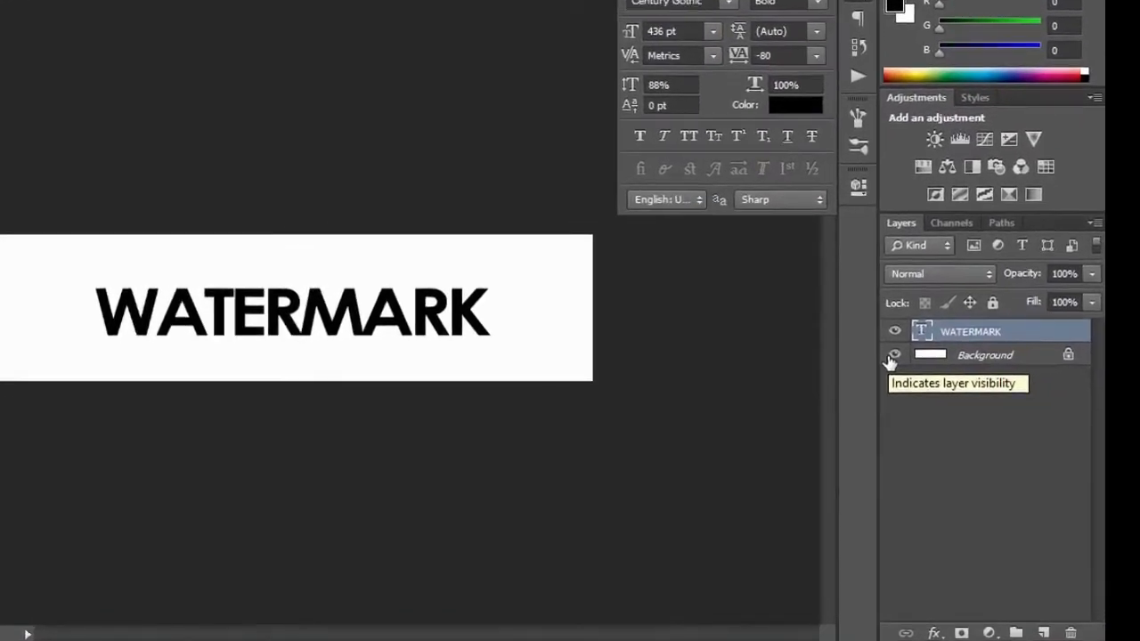
Hide the white Background layer so the text sits on transparency.
click(894, 355)
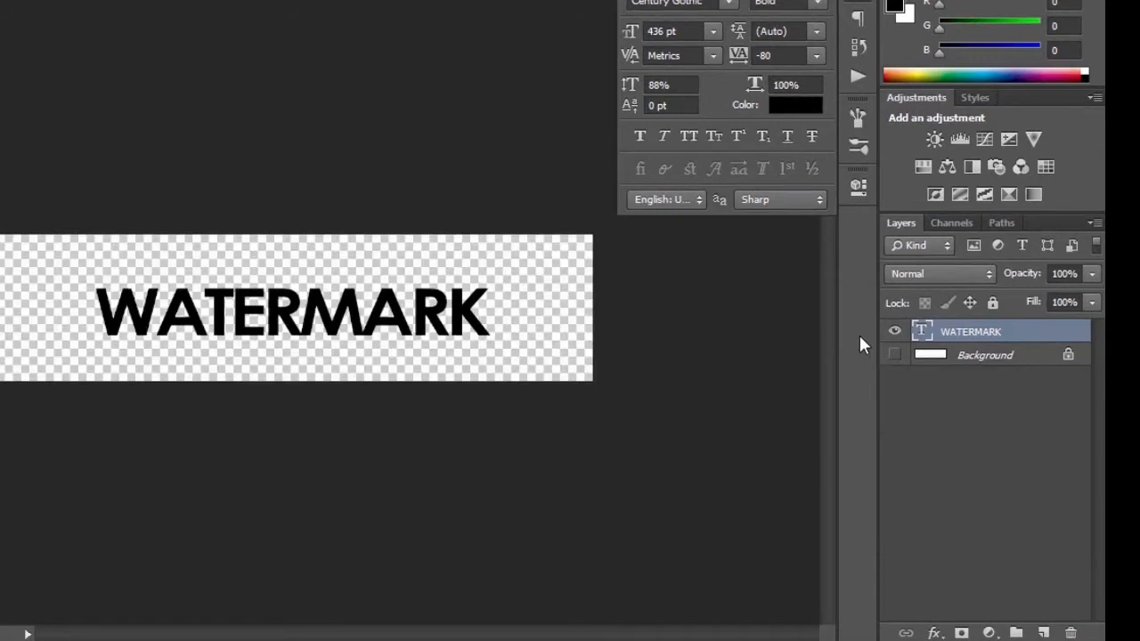
mouse_move(684, 291)
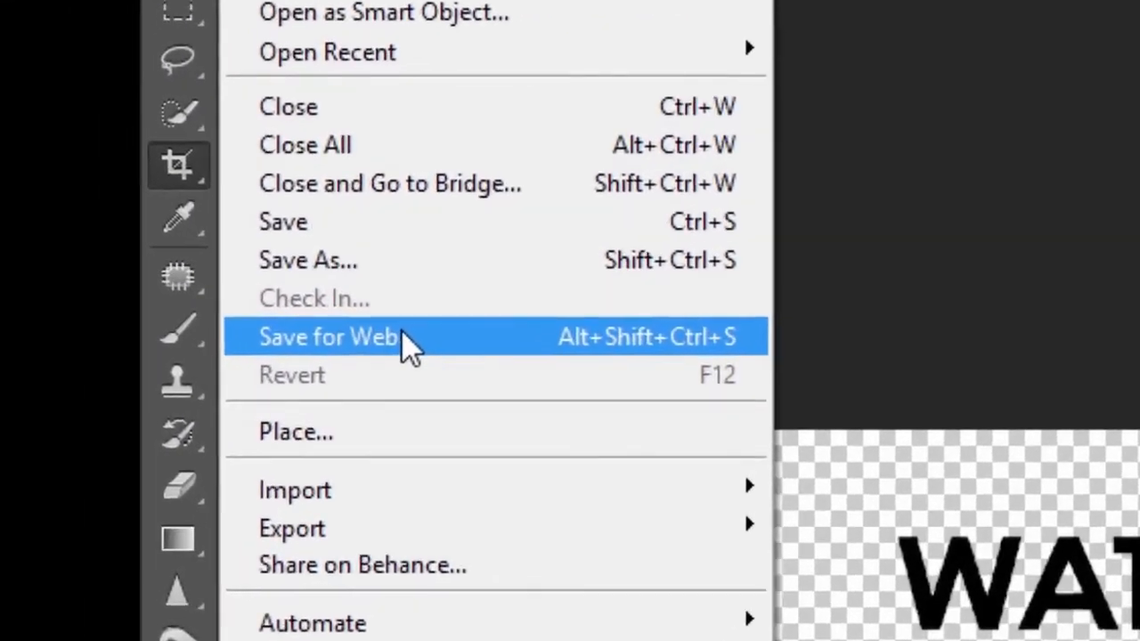
mouse_move(339, 260)
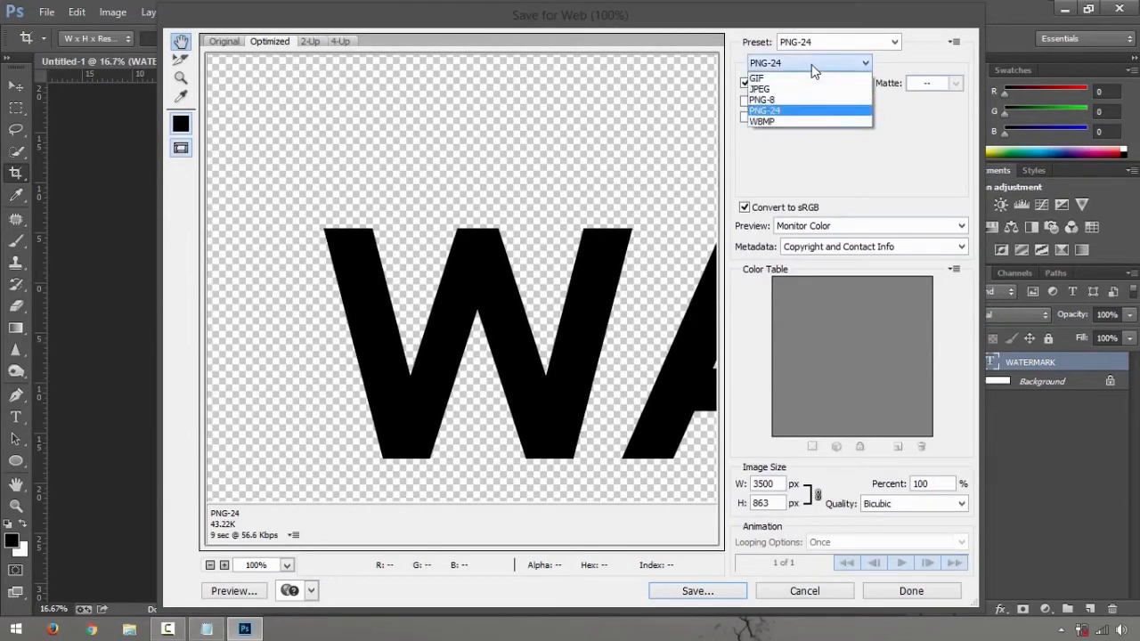
Fit the whole watermark image in the Save for Web preview.
click(758, 88)
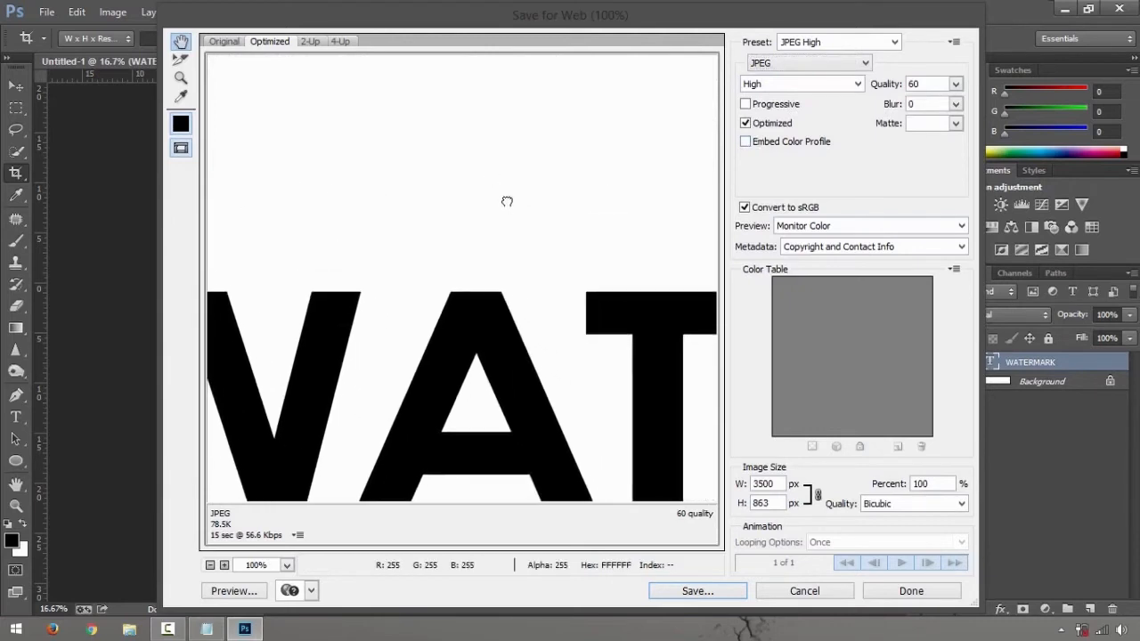
click(285, 565)
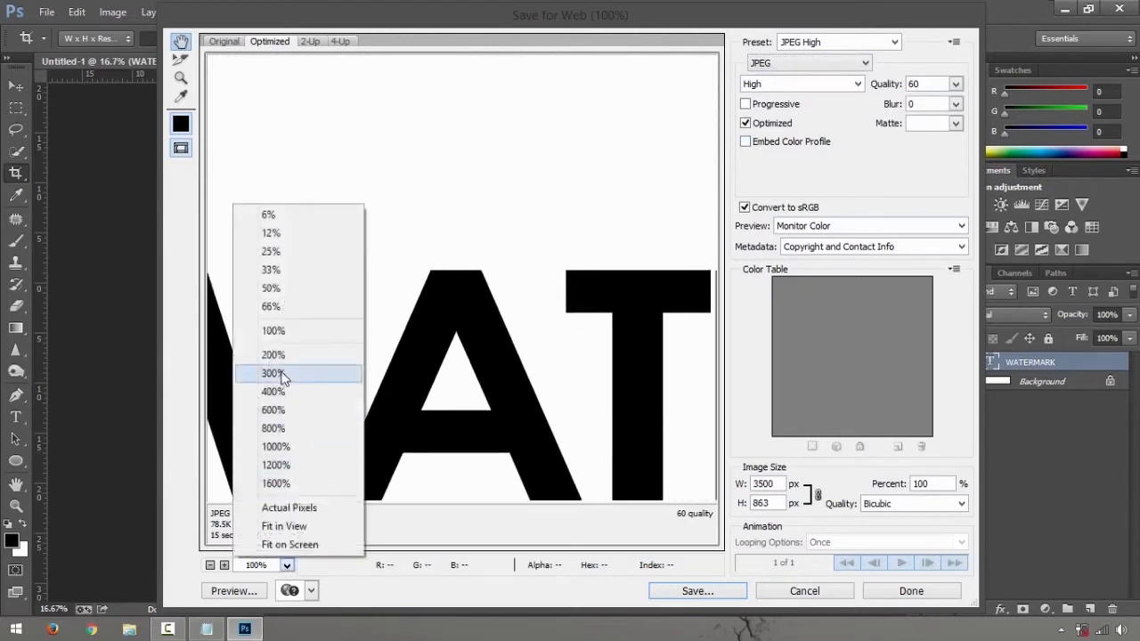
click(272, 373)
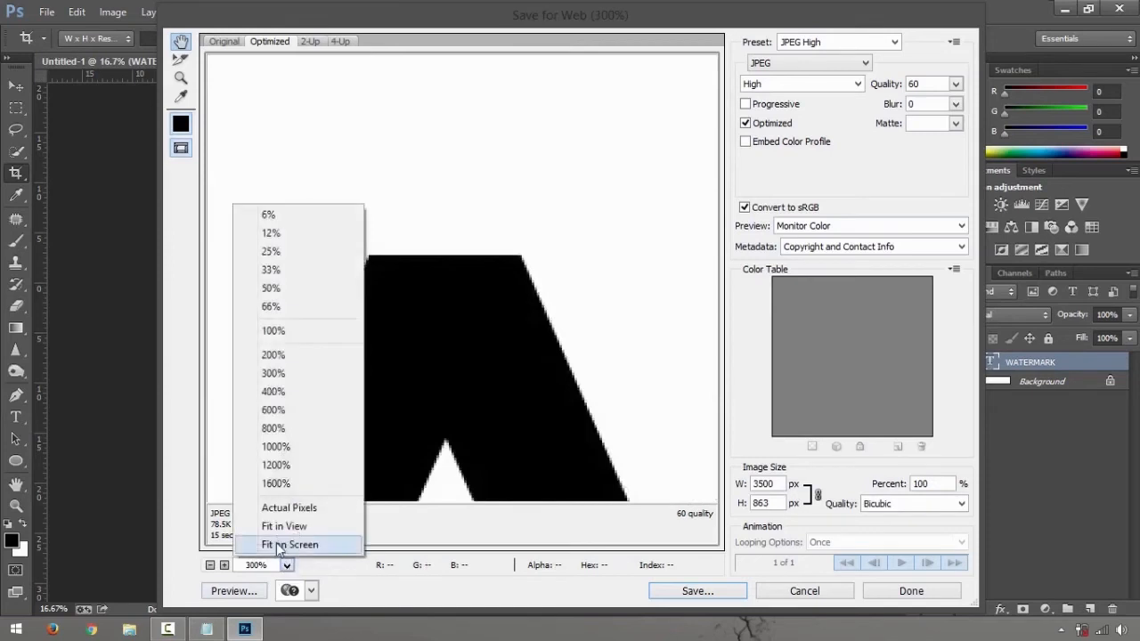
click(290, 544)
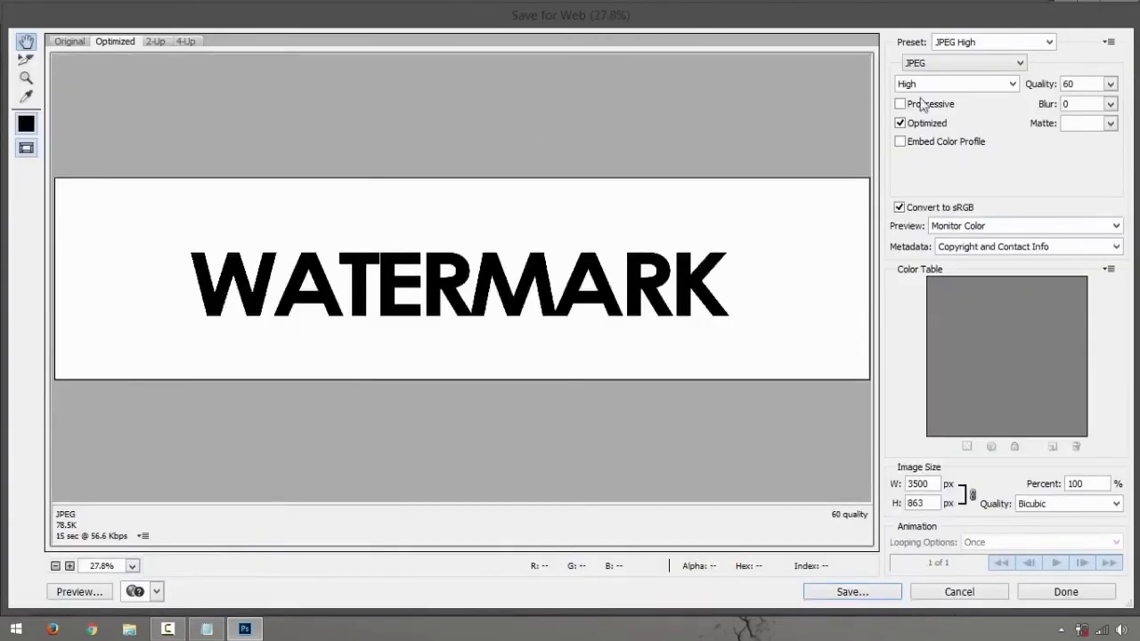
mouse_move(966, 63)
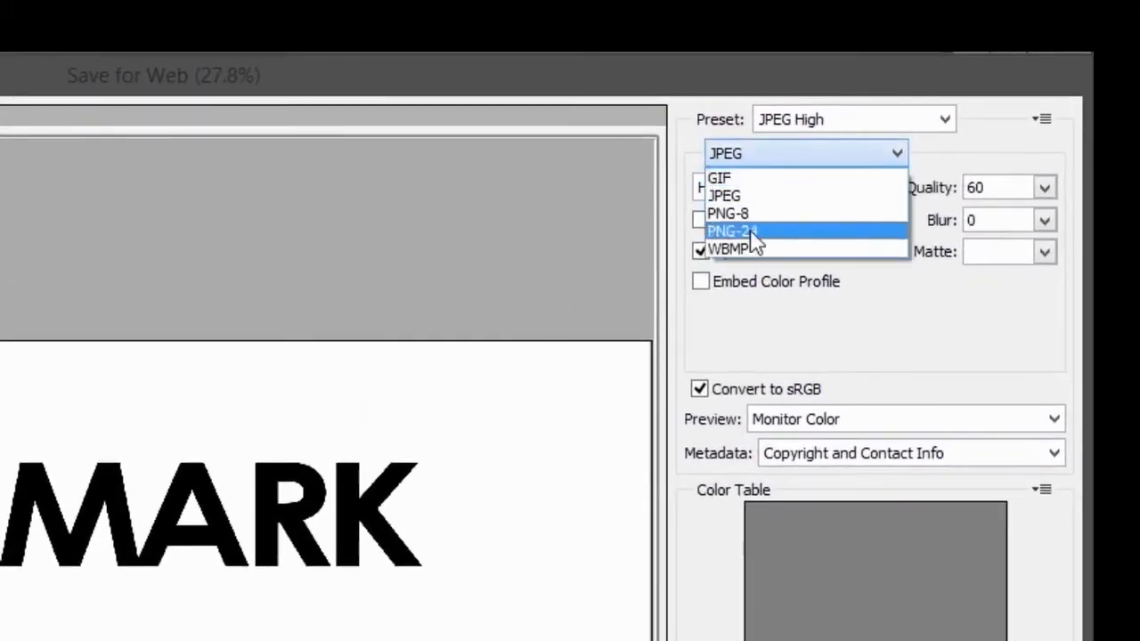
Choose PNG-24 with Transparency kept on, then proceed to Save.
click(731, 231)
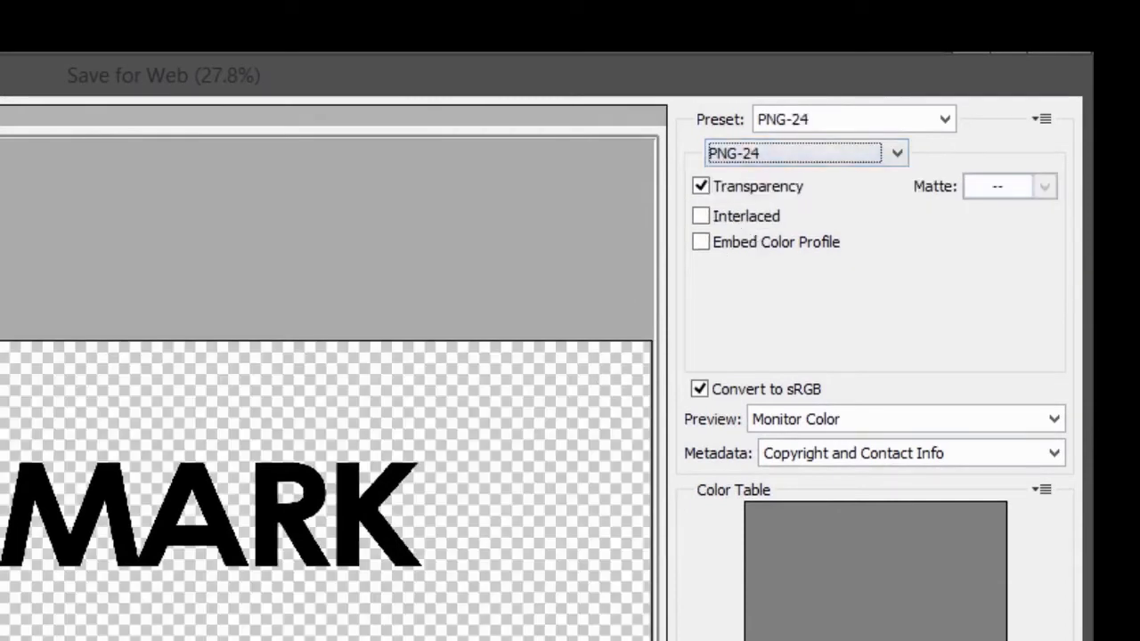
click(700, 186)
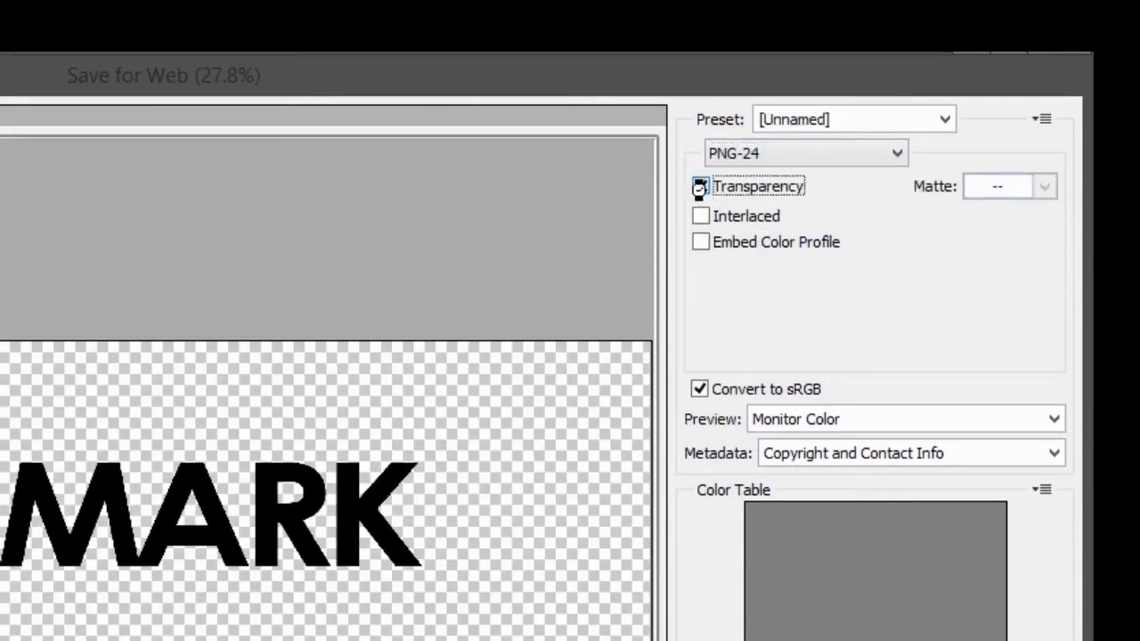
click(700, 186)
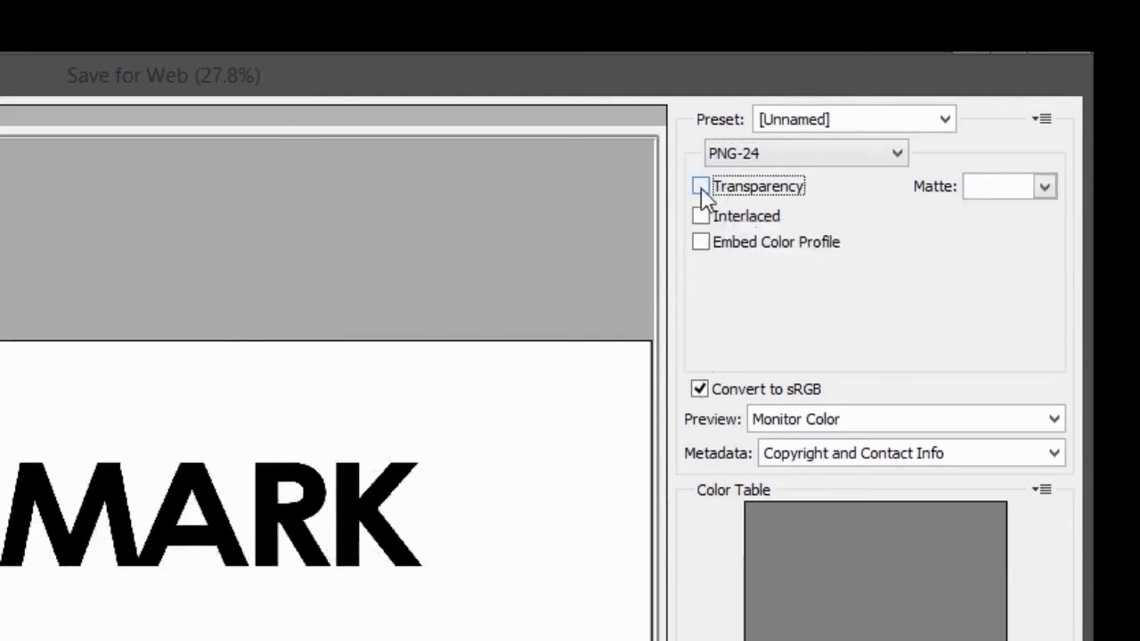
click(701, 185)
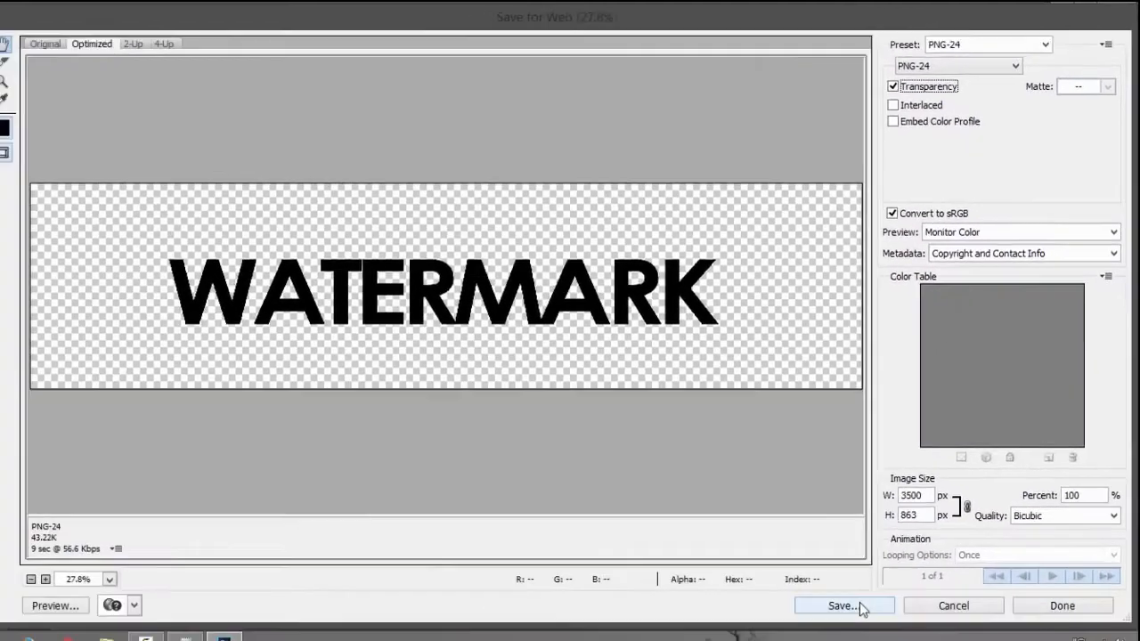
click(843, 606)
text(WATERMARK TES)
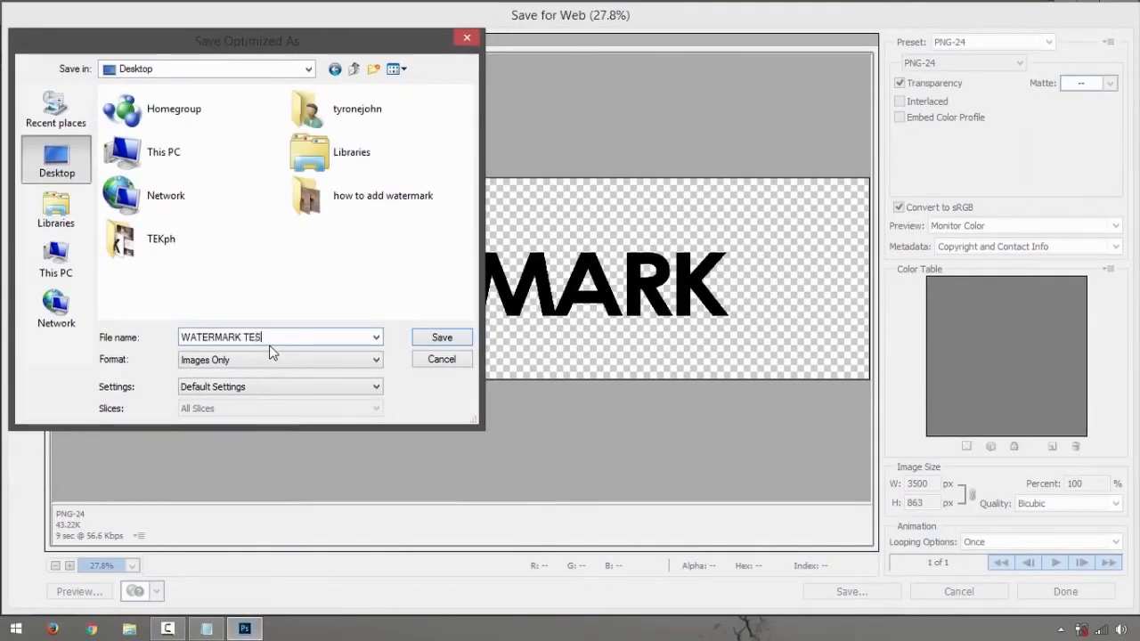
Save the transparent PNG to the Desktop as WATERMARK-TEST.
click(441, 337)
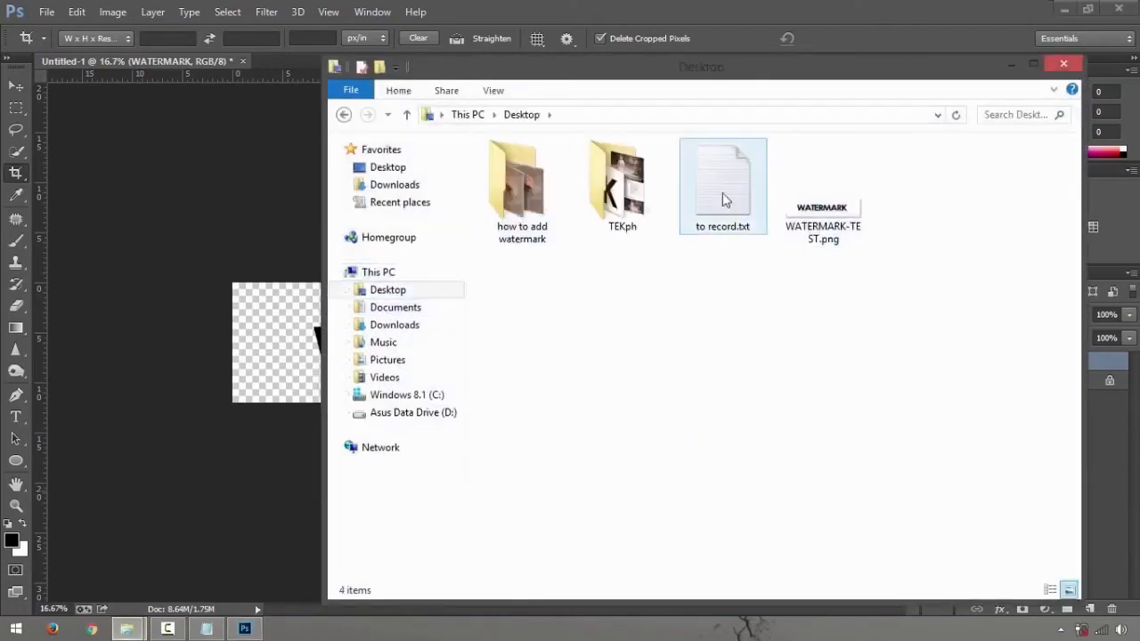
Open the 'how to add watermark' folder and pick a bouquet photo.
double_click(521, 187)
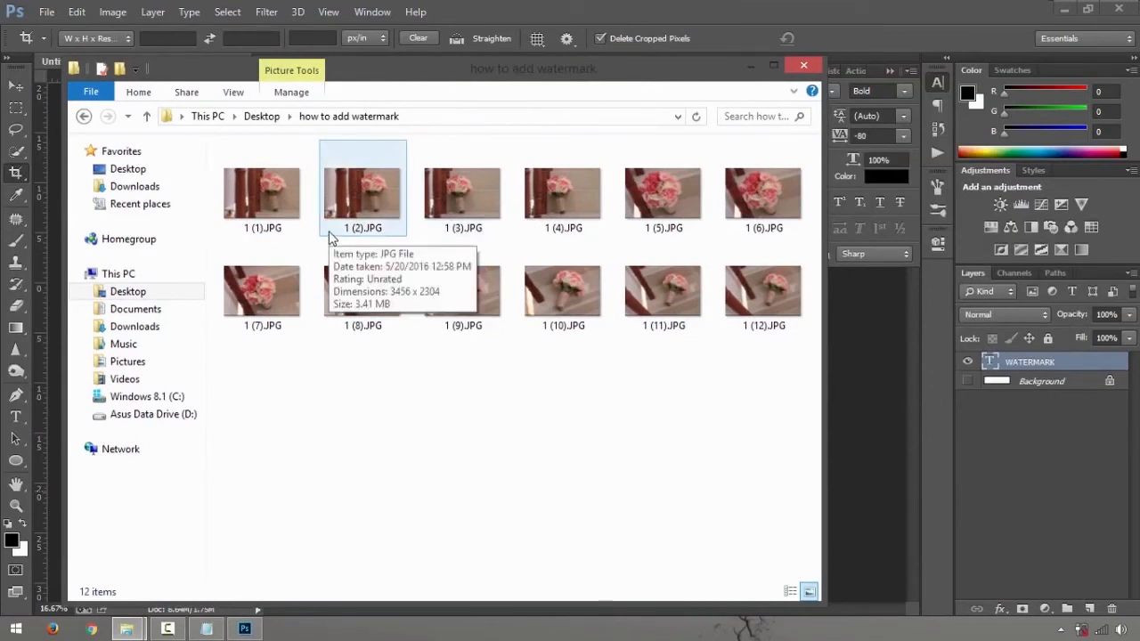
click(262, 191)
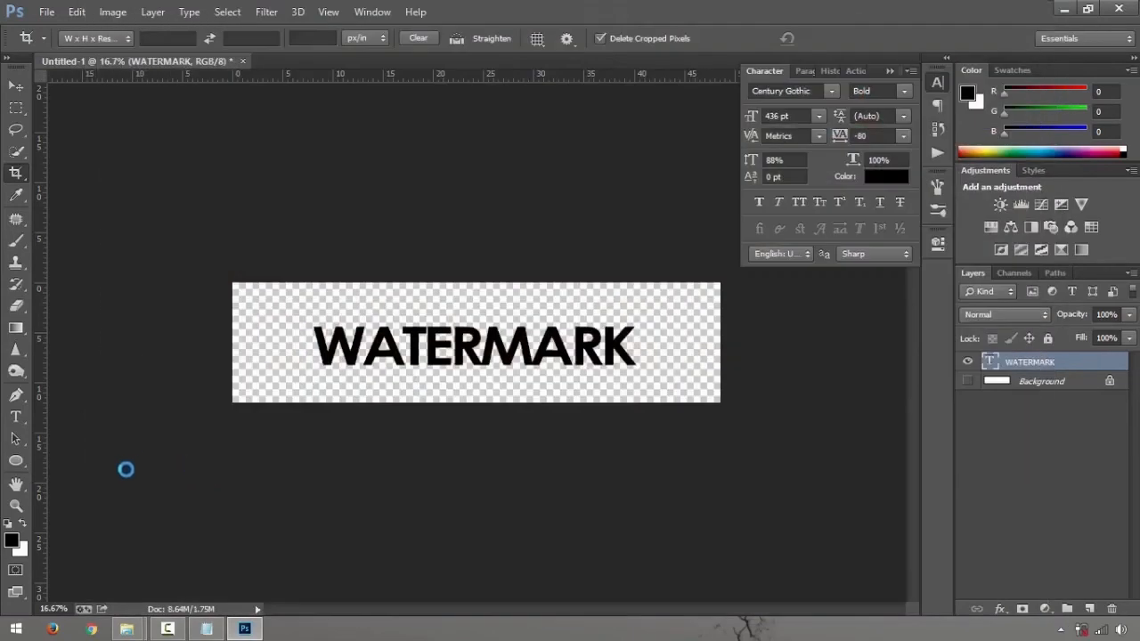
With 1 (1).JPG open in Photoshop, bring back the File Explorer window from the taskbar.
click(127, 629)
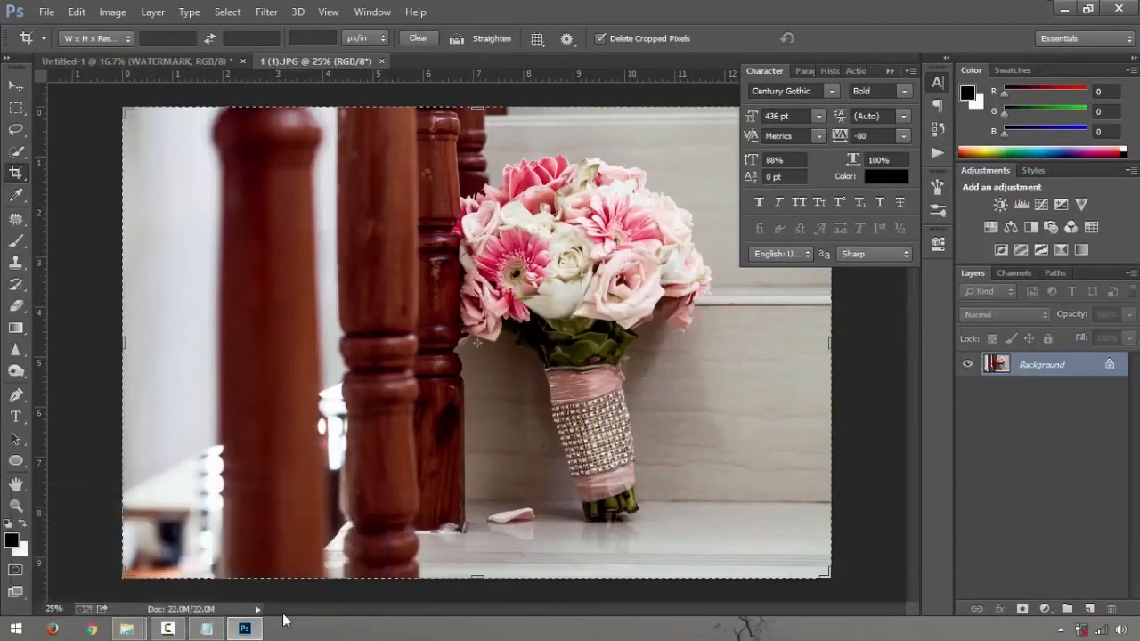
mouse_move(127, 628)
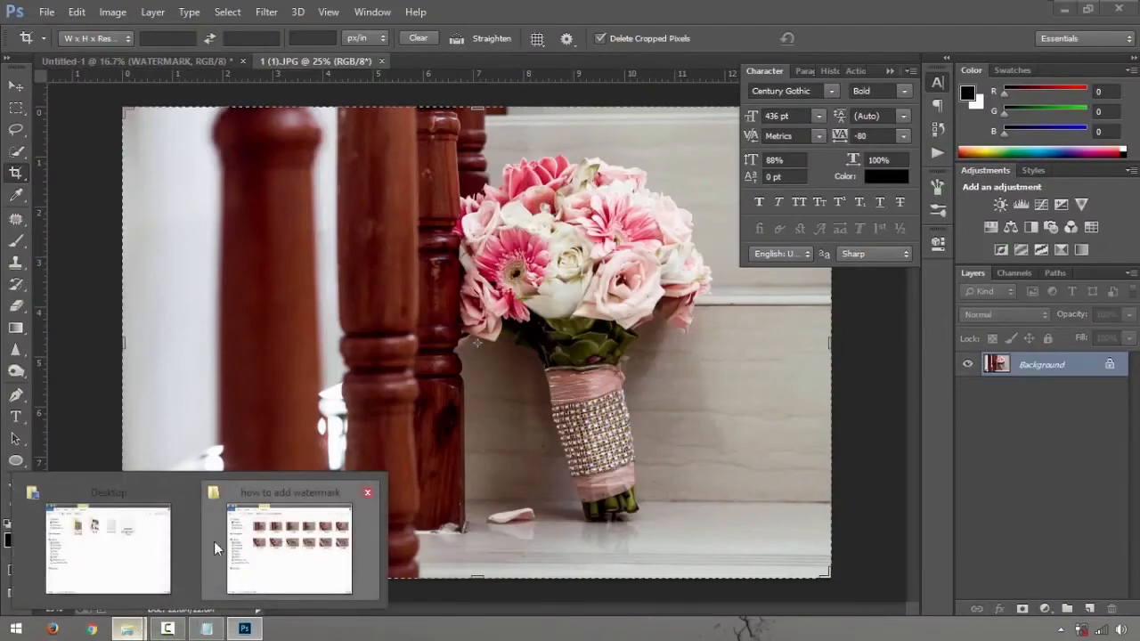
click(108, 548)
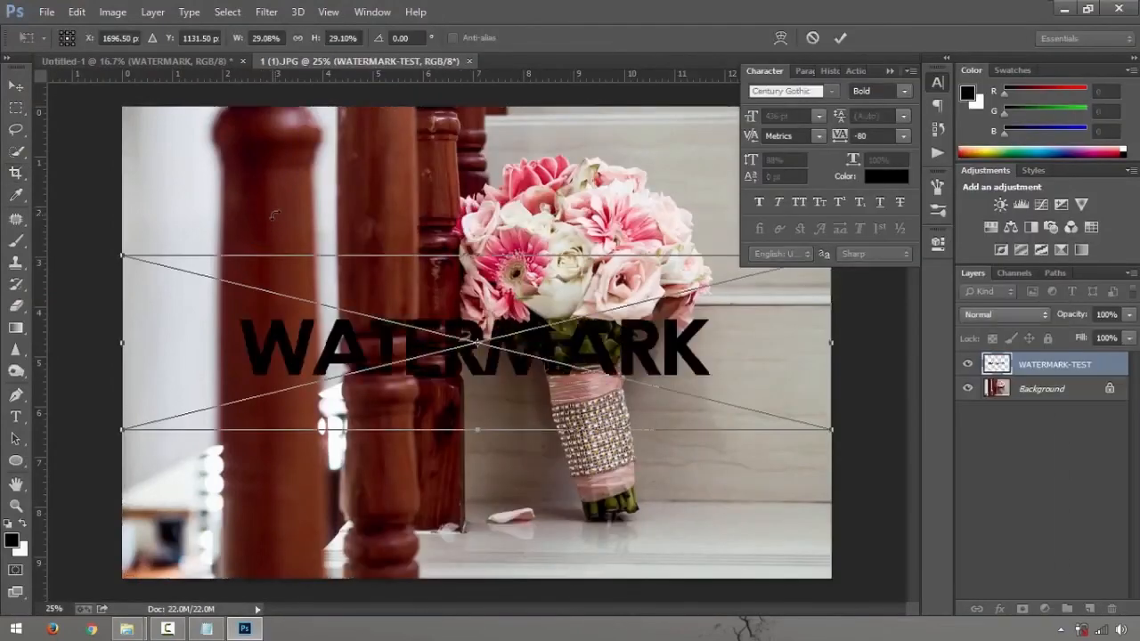
Shrink the WATERMARK layer, rotate it vertical, and position it at the photo's left edge.
drag(480, 342, 541, 494)
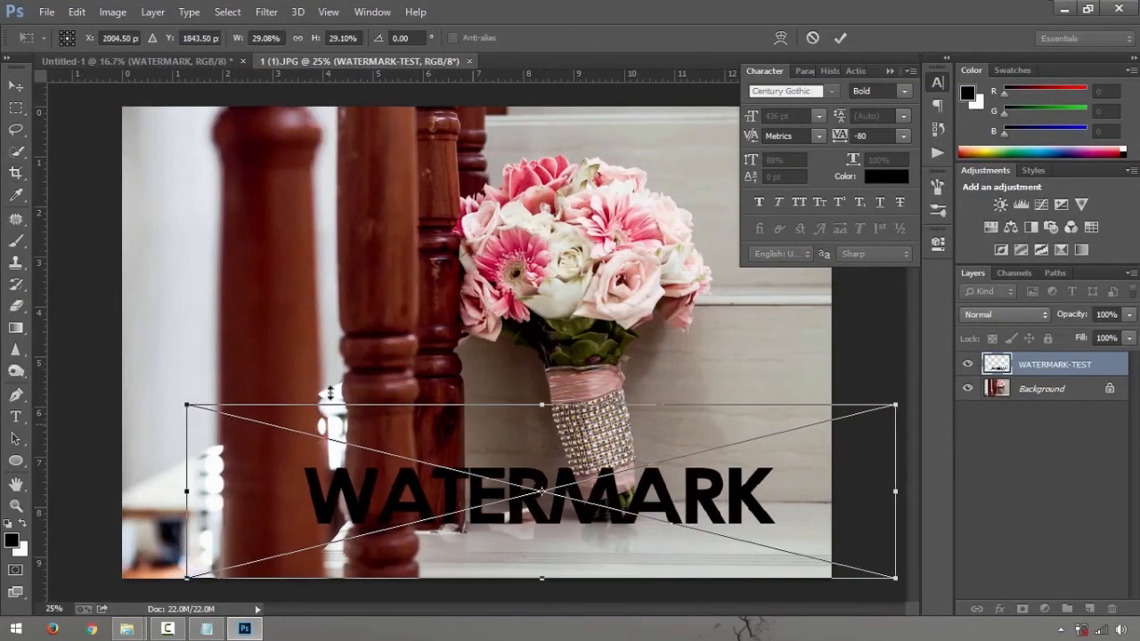
drag(185, 407, 464, 466)
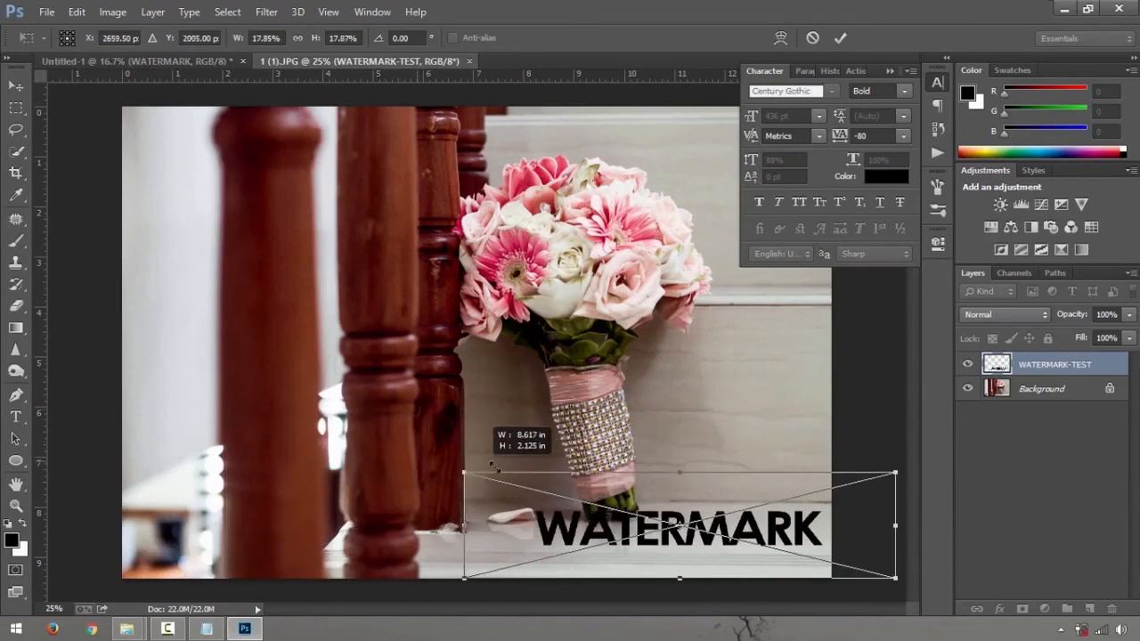
drag(679, 523, 267, 524)
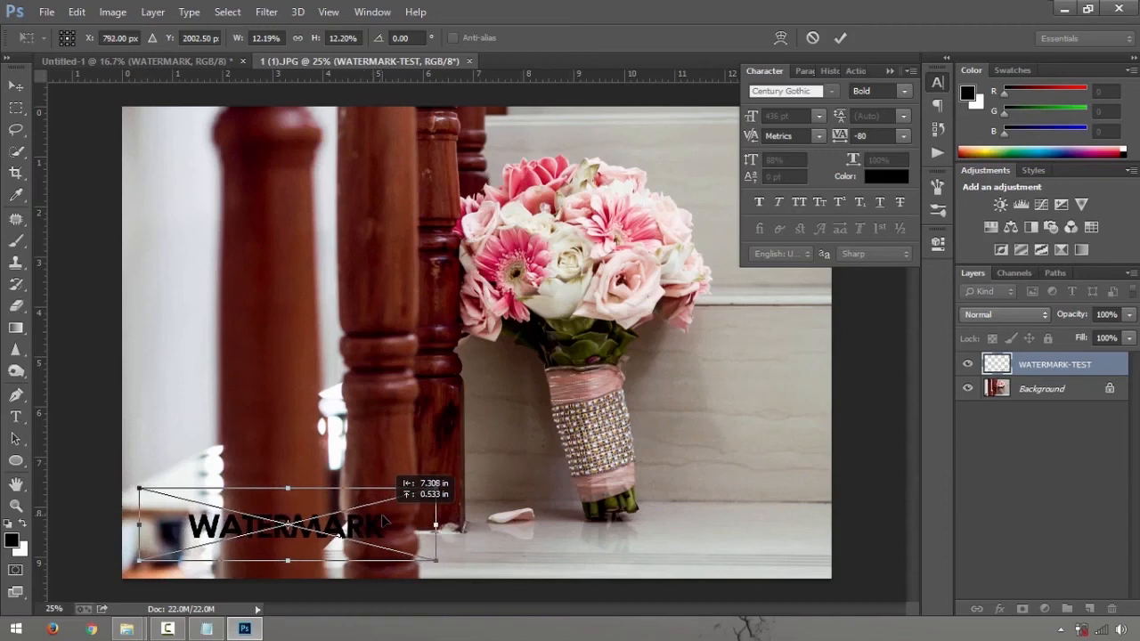
drag(383, 521, 717, 534)
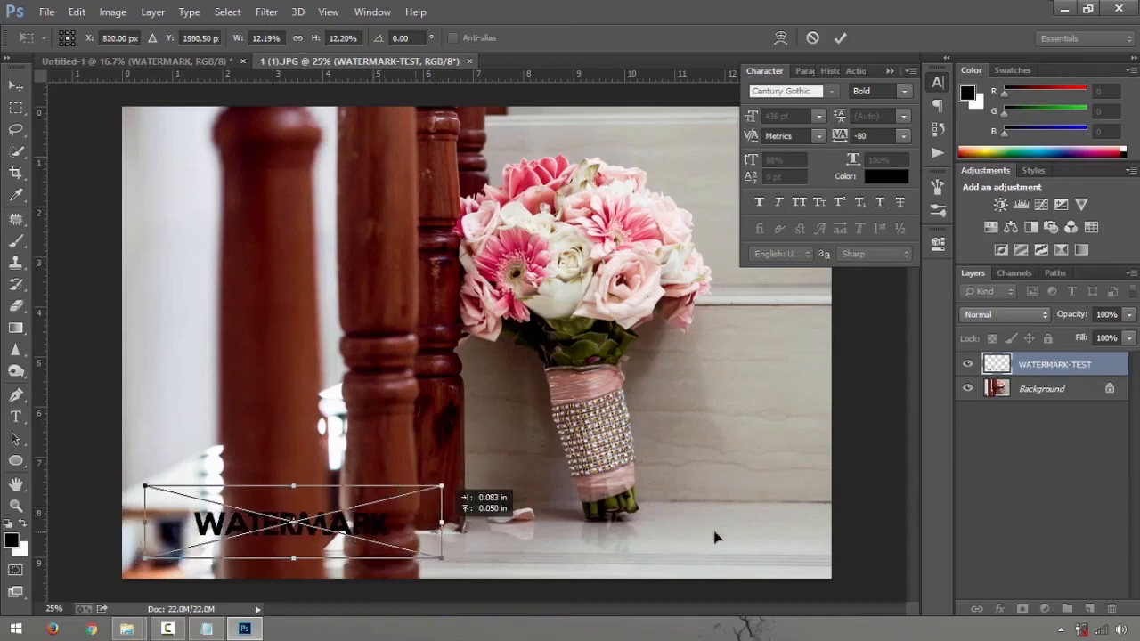
drag(290, 525, 695, 530)
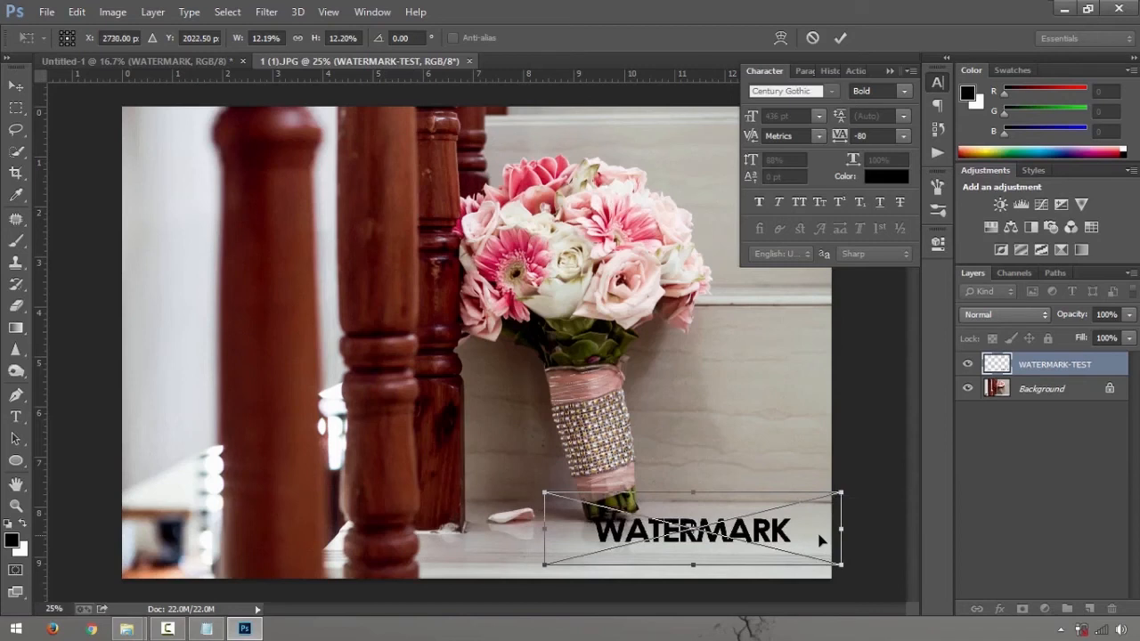
drag(693, 530, 266, 533)
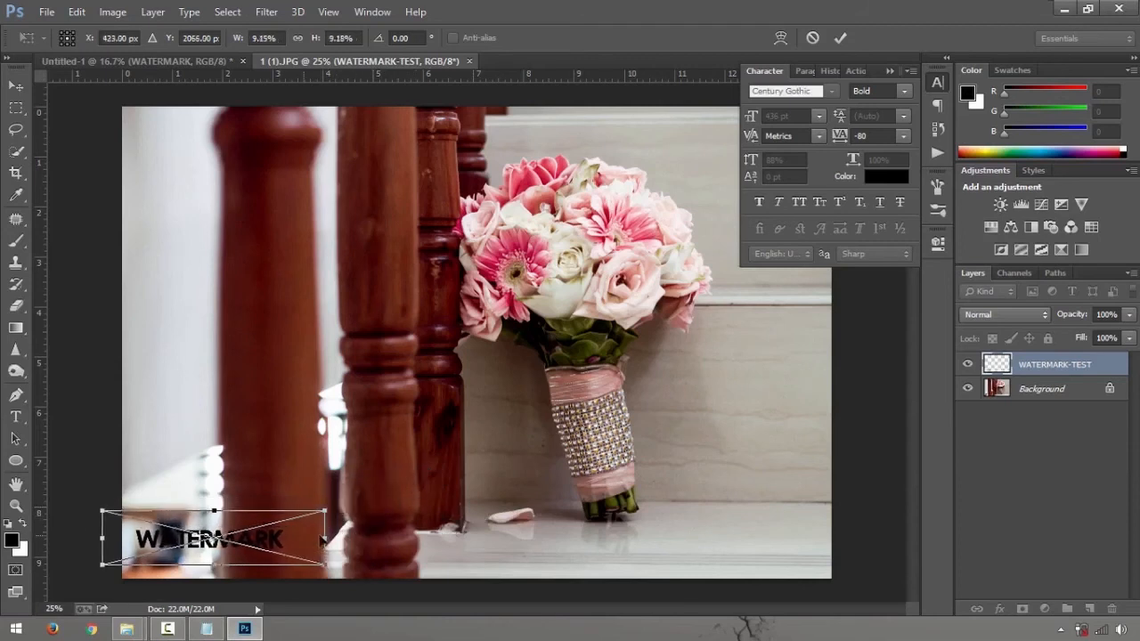
drag(209, 539, 248, 534)
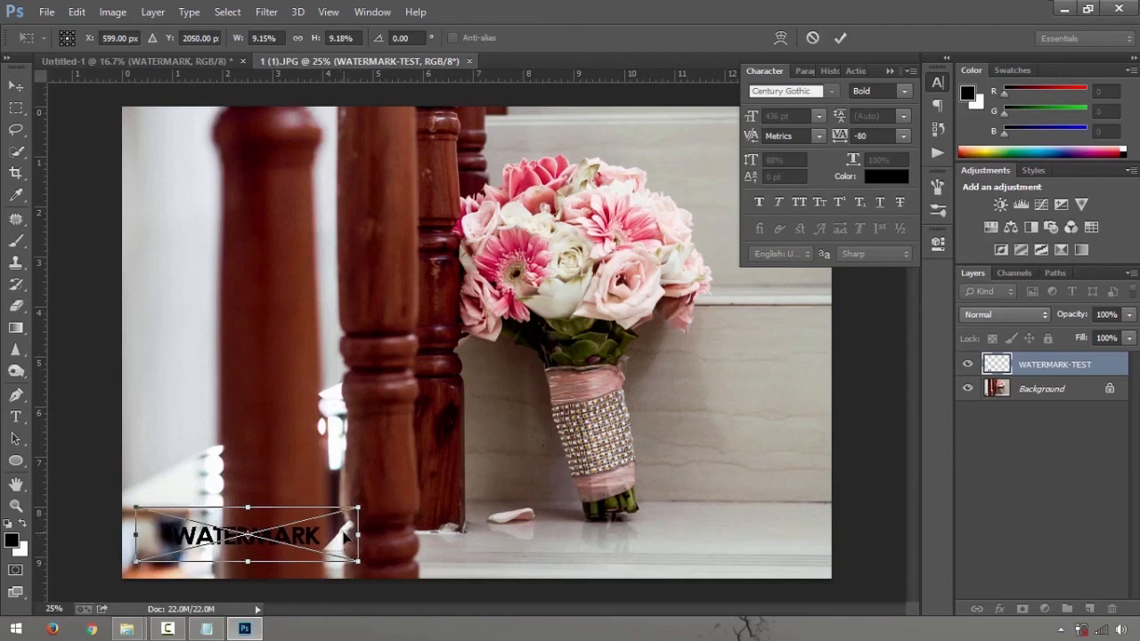
mouse_move(343, 537)
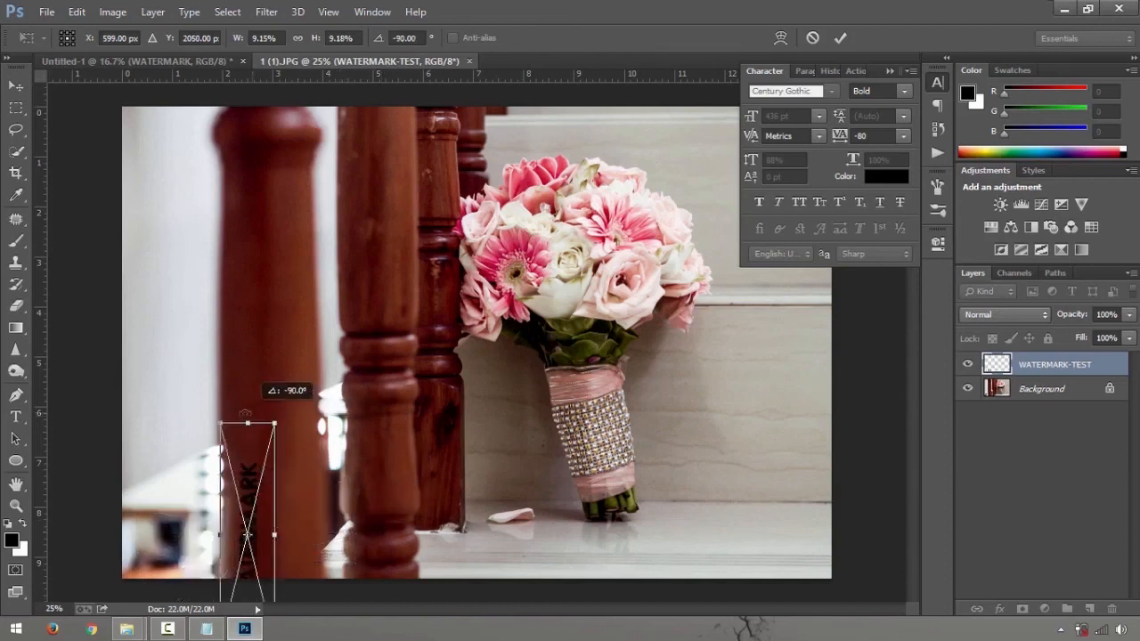
drag(245, 508, 152, 463)
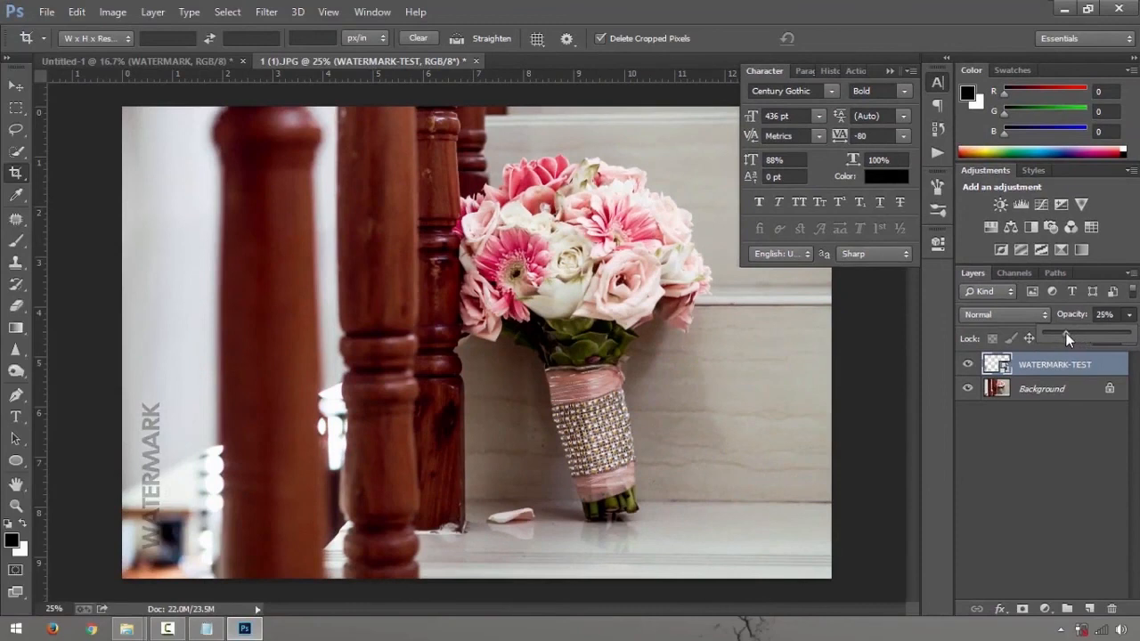
mouse_move(1060, 339)
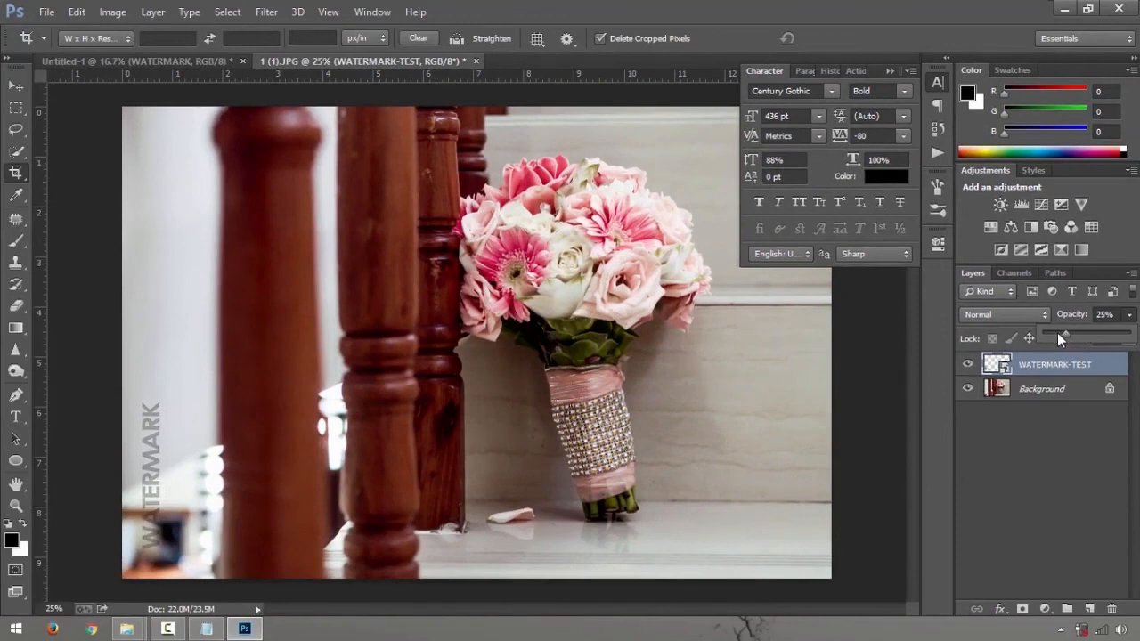